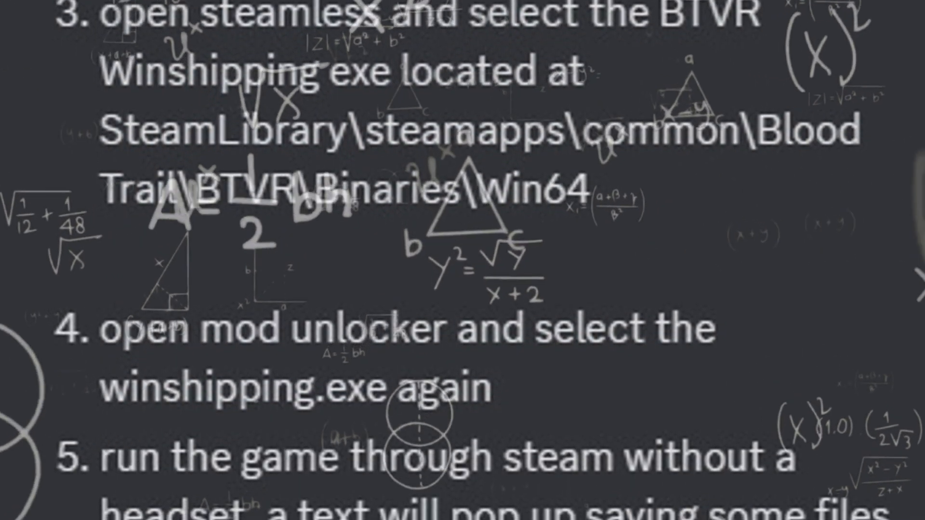
Switch to the #modding channel and show its pinned Blood Trail mod instructions.
{"action": "scroll", "scroll_direction": "down", "scroll_amount": 3}
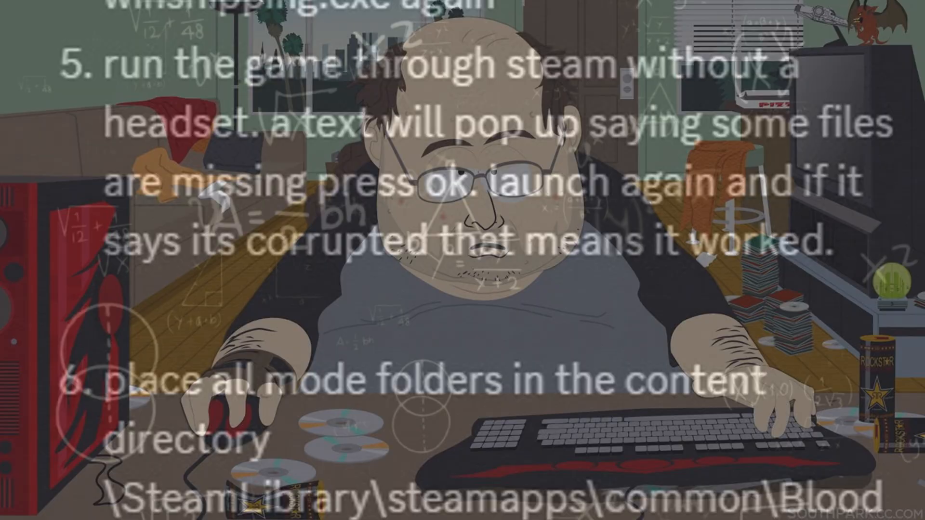
{"action": "scroll", "scroll_direction": "down", "scroll_amount": 3}
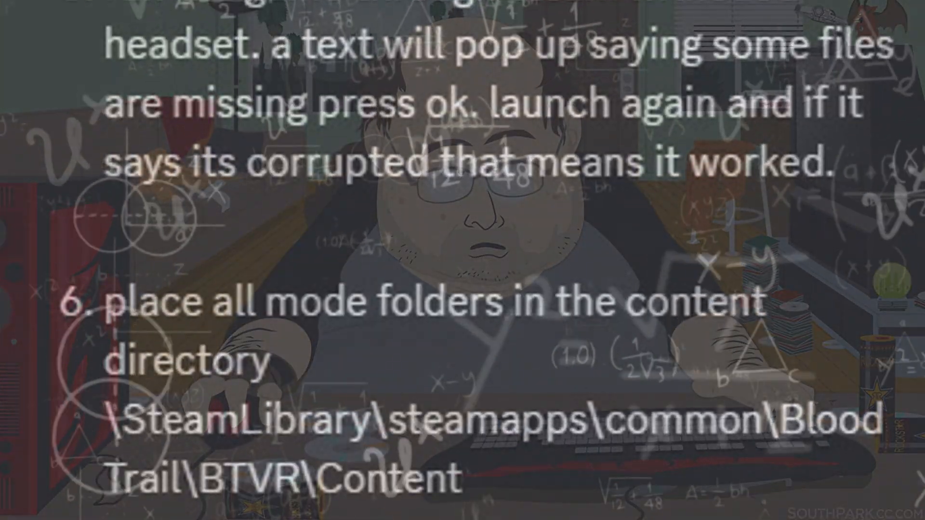
{"action": "scroll", "scroll_direction": "down", "scroll_amount": 3}
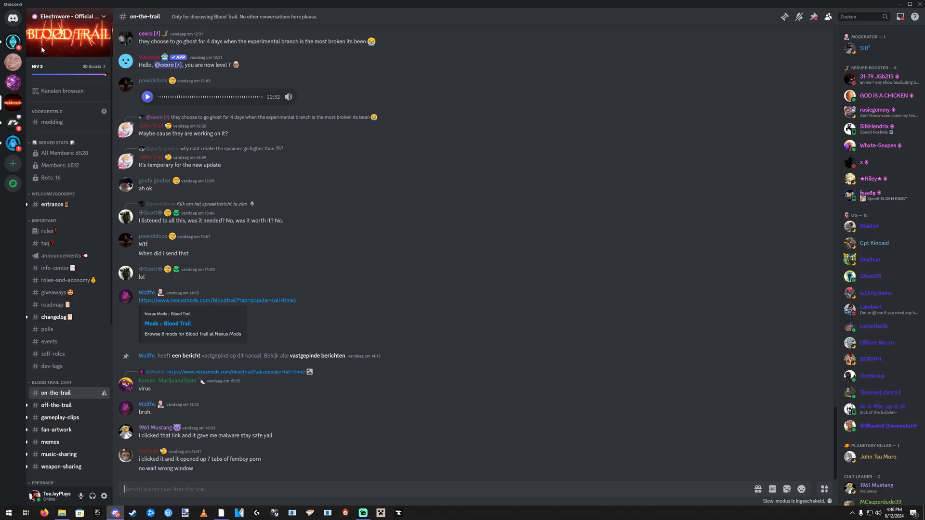
{"action": "mouse_move", "coordinate": [55, 52]}
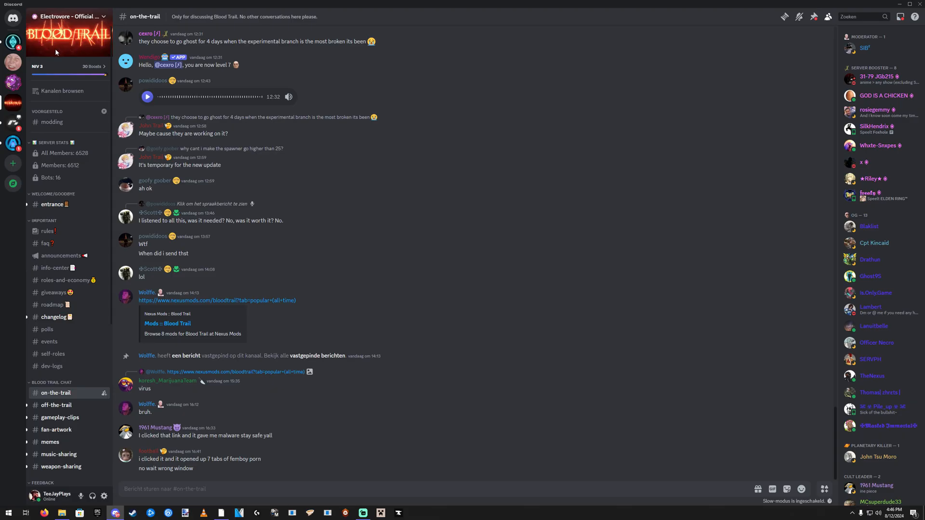
{"action": "left_click", "coordinate": [52, 121]}
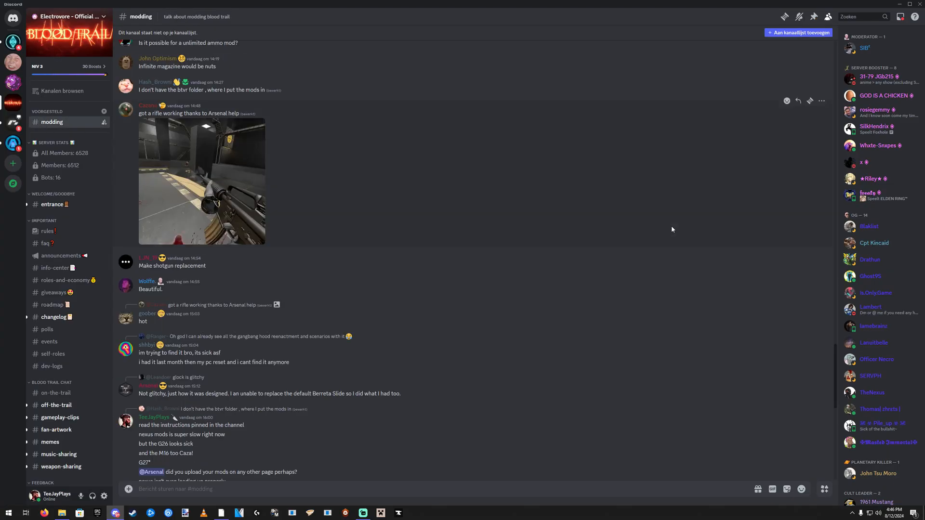
{"action": "left_click", "coordinate": [814, 16]}
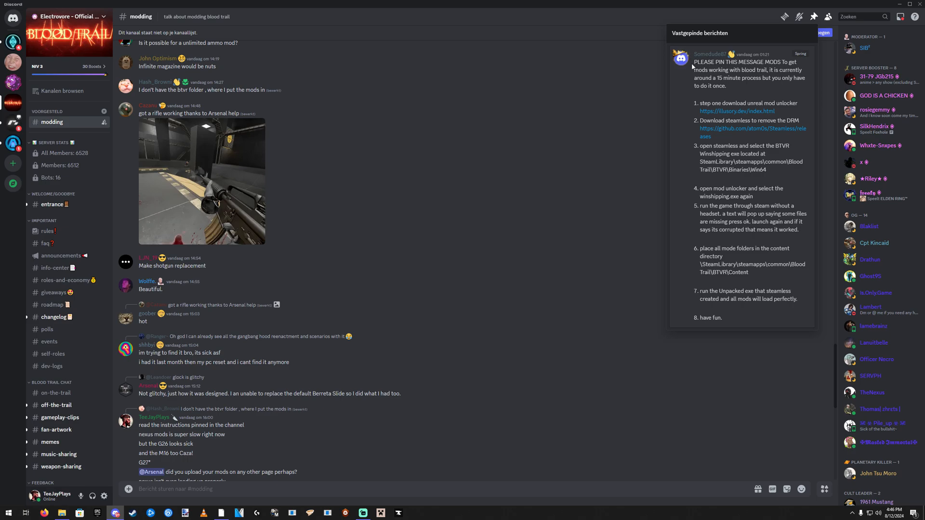
{"action": "mouse_move", "coordinate": [730, 100]}
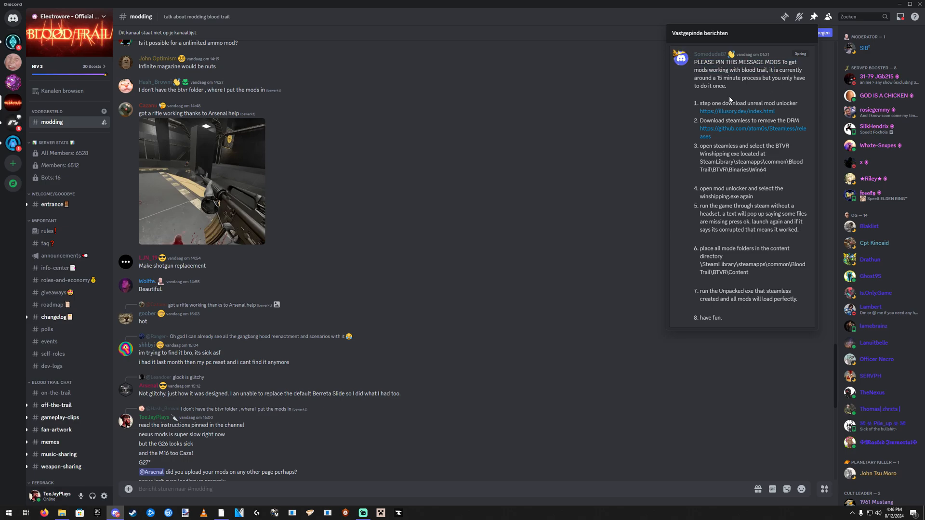
{"action": "mouse_move", "coordinate": [769, 103]}
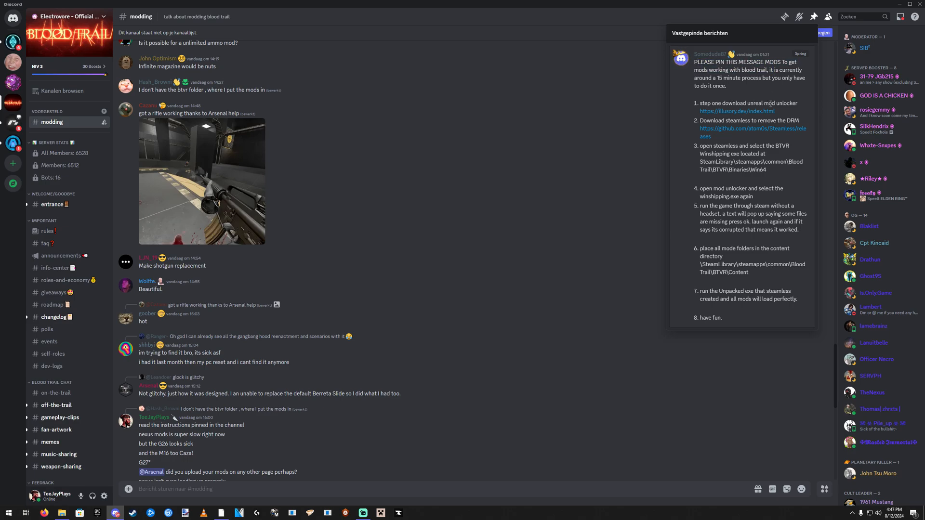
{"action": "mouse_move", "coordinate": [737, 111]}
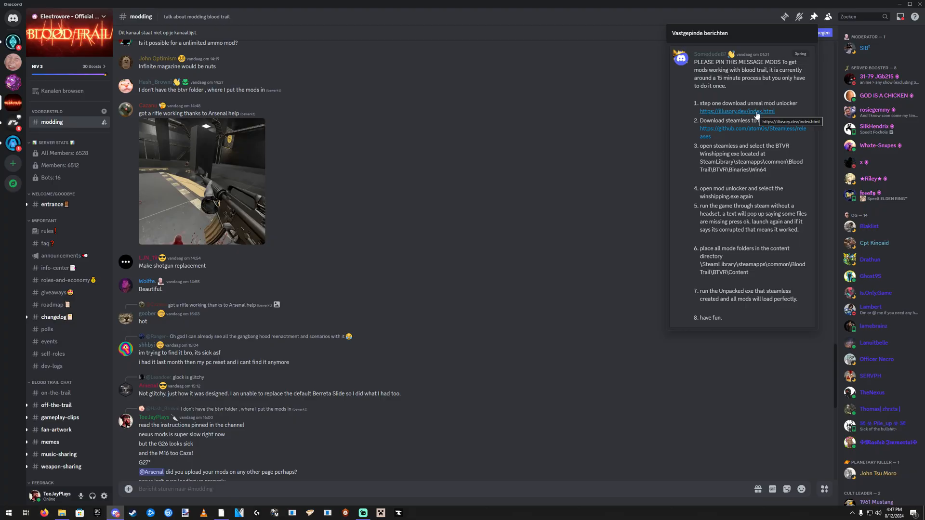
Follow the illusory.dev link and start the UnrealModUnlocker download.
{"action": "left_click", "coordinate": [737, 112]}
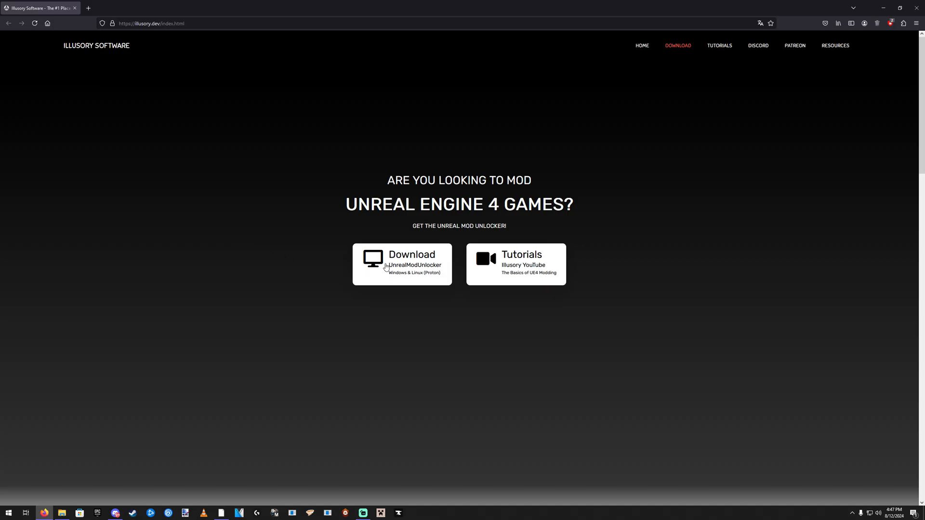
{"action": "left_click", "coordinate": [403, 263]}
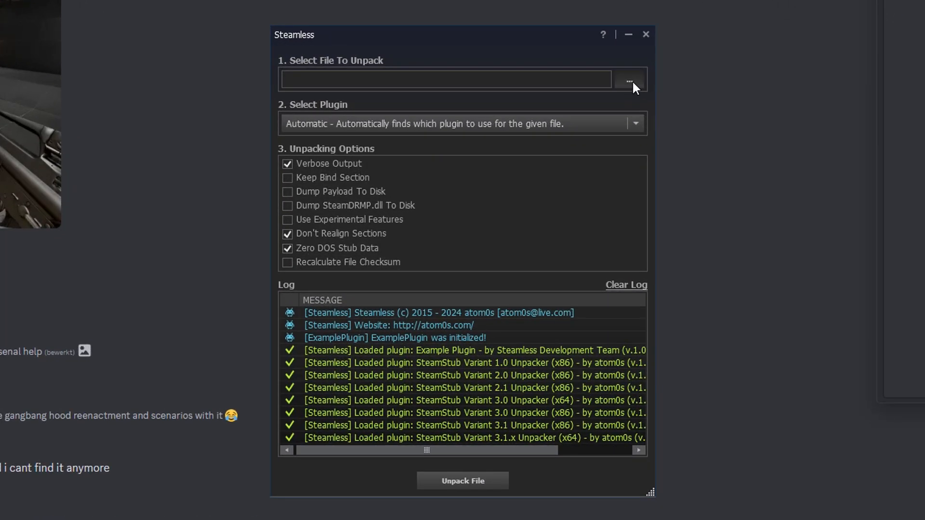
Browse for the game executable to unpack in Steamless.
{"action": "left_click", "coordinate": [628, 79]}
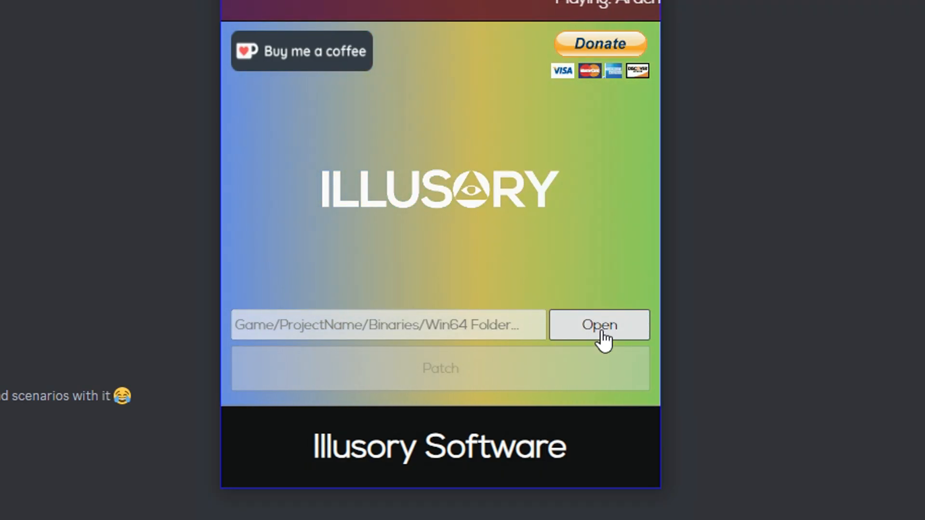
Browse for the Game/ProjectName/Binaries/Win64 folder in Unreal Mod Unlocker.
{"action": "left_click", "coordinate": [598, 325]}
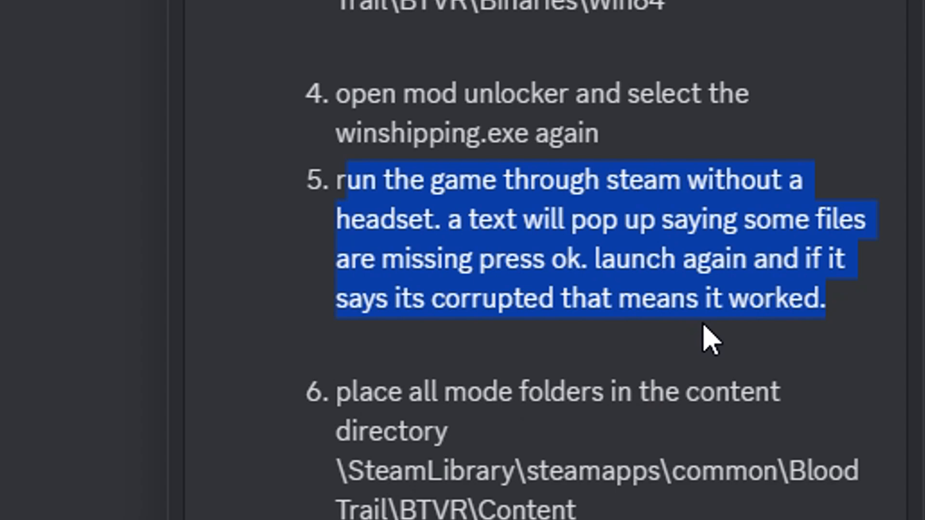
{"action": "left_click", "coordinate": [509, 352]}
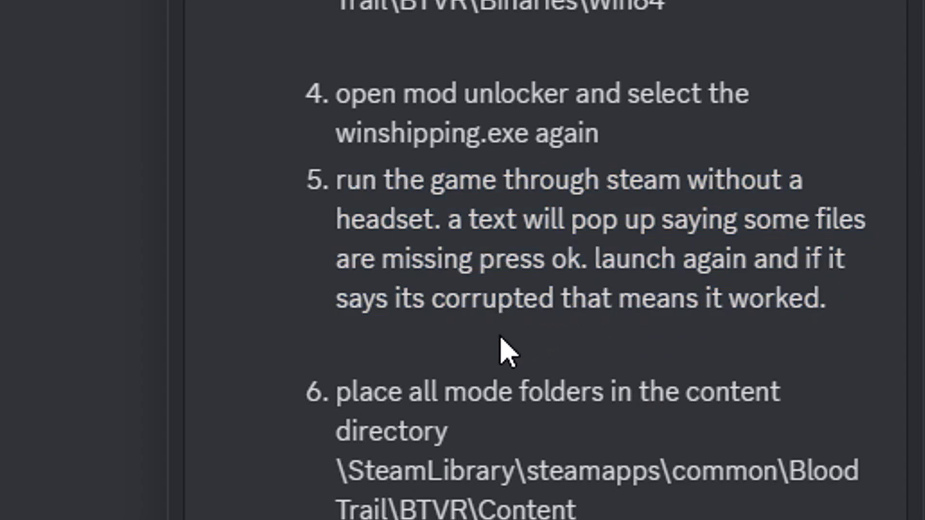
{"action": "mouse_move", "coordinate": [334, 395]}
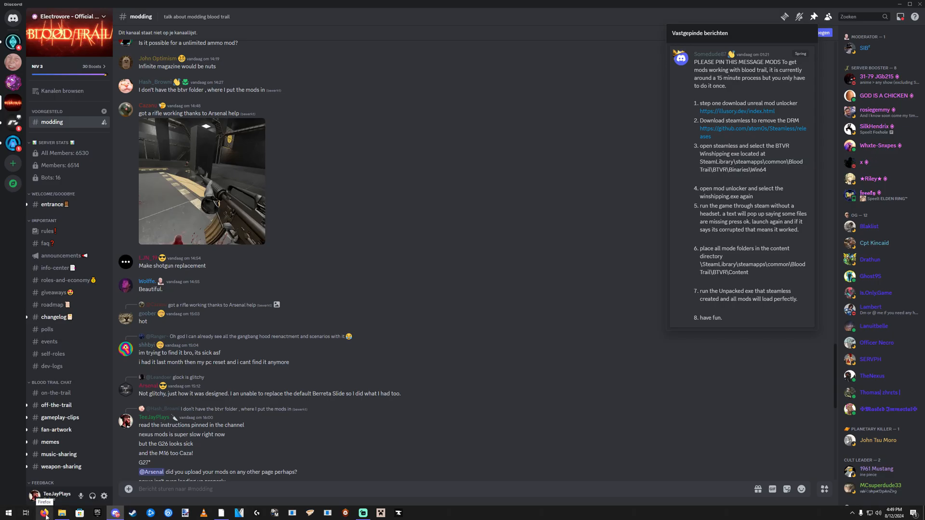
Go to nexusmods.com, open the Blood Trail game page, and show Popular (All Time) mods.
{"action": "left_click", "coordinate": [43, 512]}
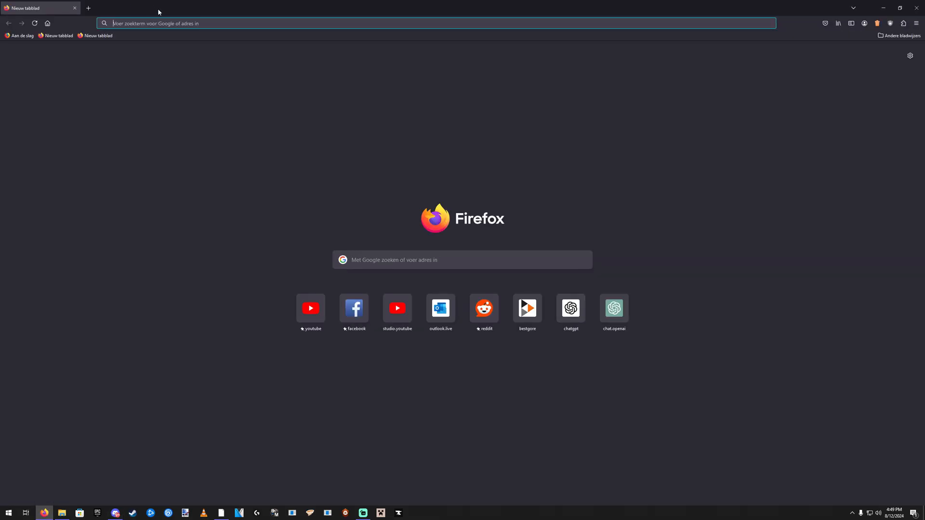
{"action": "type", "text": "nexusmods.com/"}
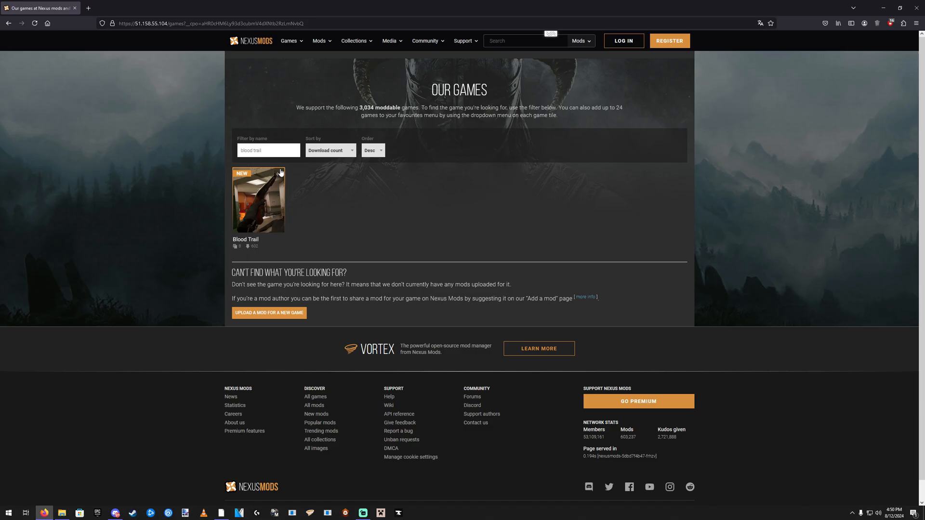
{"action": "left_click", "coordinate": [257, 199]}
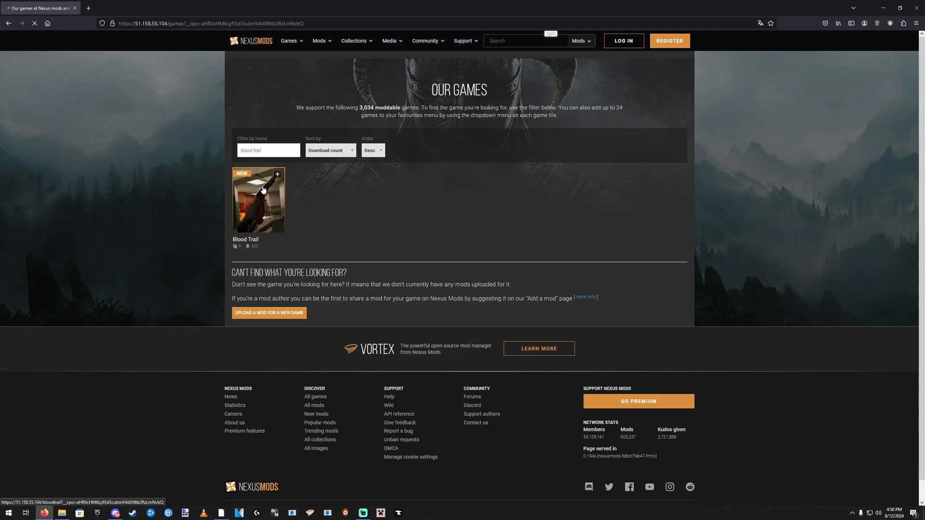
{"action": "left_click", "coordinate": [258, 200]}
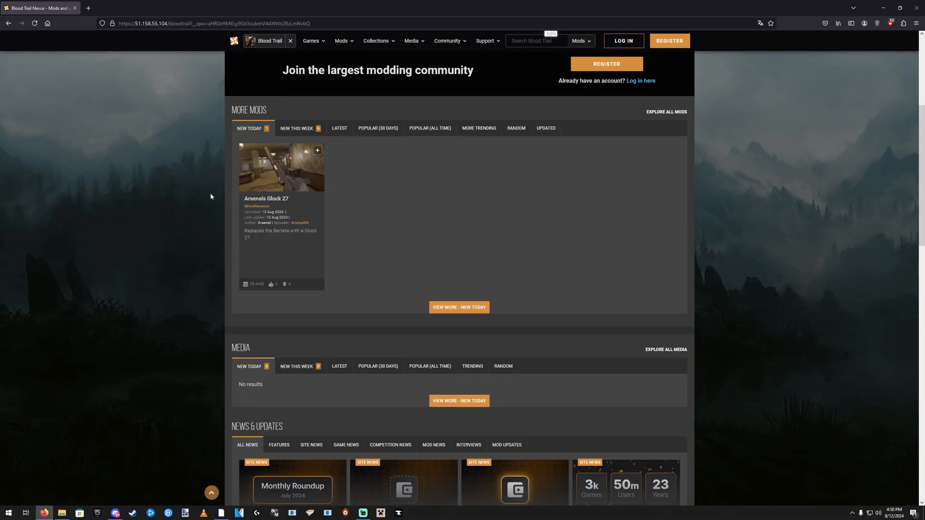
{"action": "left_click", "coordinate": [429, 128]}
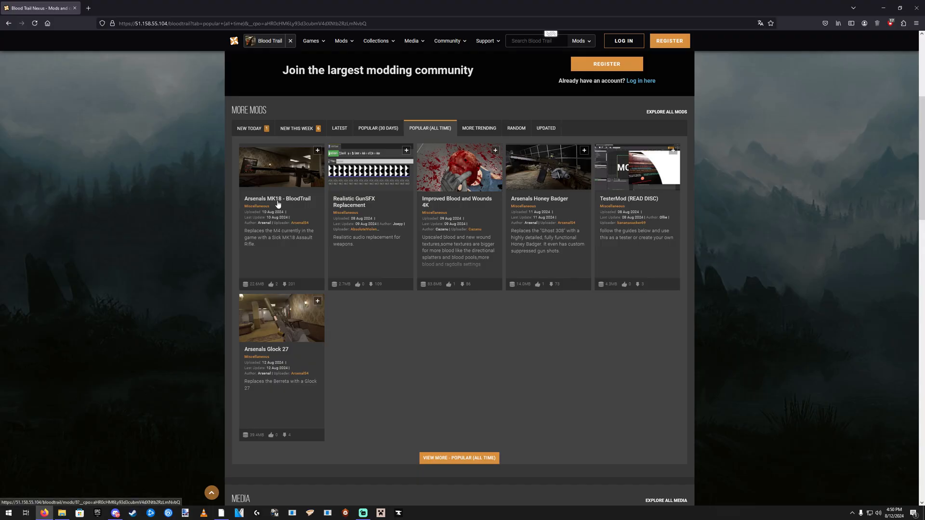
{"action": "mouse_move", "coordinate": [438, 202]}
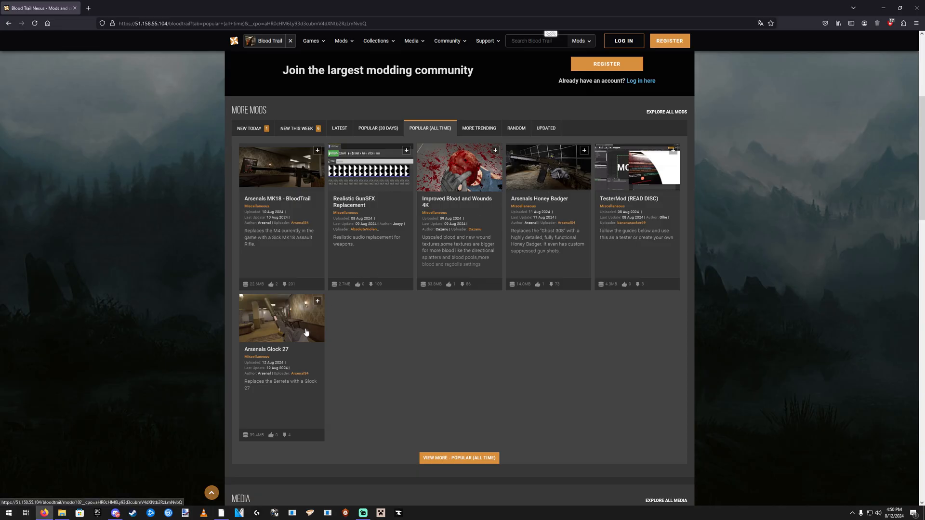
{"action": "mouse_move", "coordinate": [305, 331]}
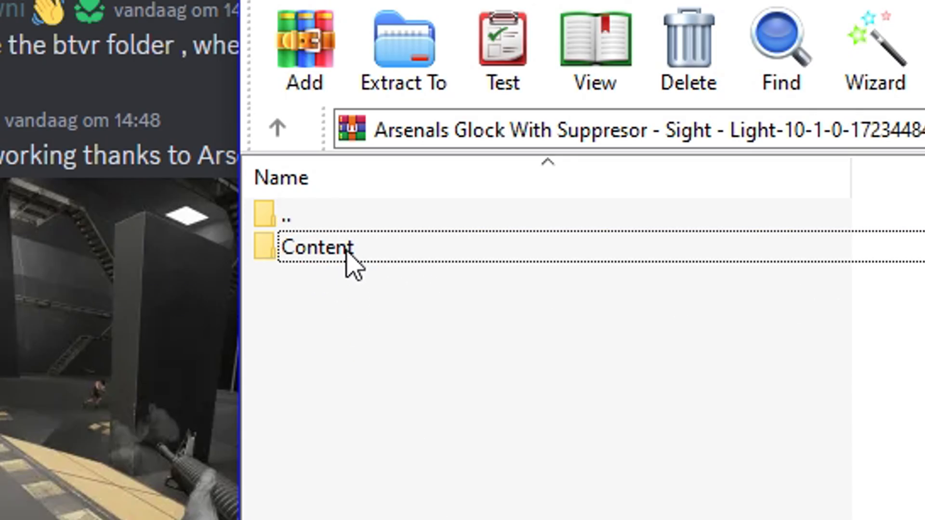
Open the Glock mod archive's Content folder and drag out the Audio and Geometry folders.
{"action": "double_click", "coordinate": [313, 247]}
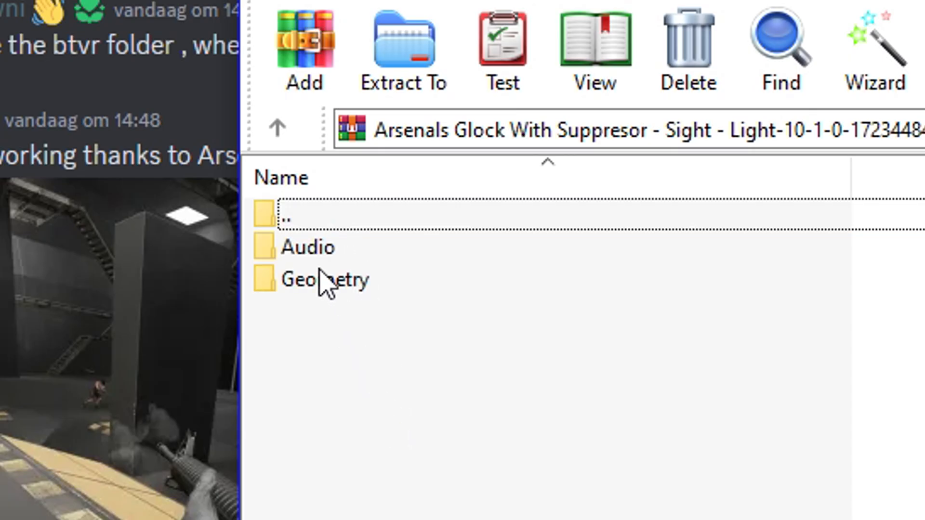
{"action": "left_click_drag", "start_coordinate": [307, 247], "coordinate": [307, 280]}
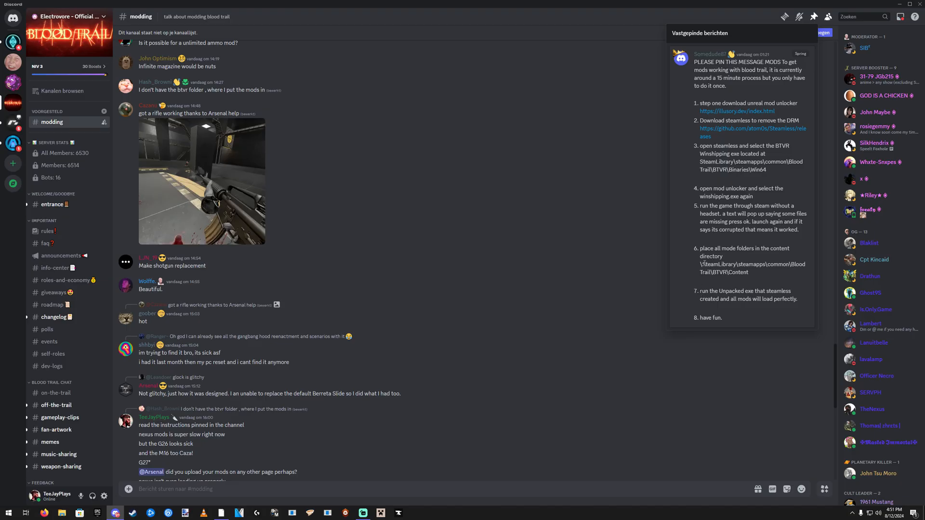
Move the Discord window aside to reveal the desktop.
{"action": "left_click_drag", "start_coordinate": [698, 291], "coordinate": [776, 291]}
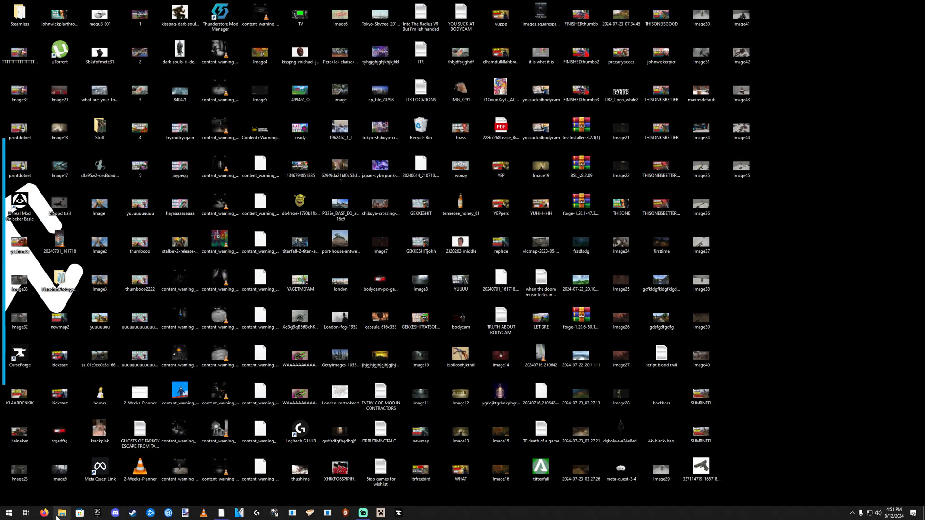
Open File Explorer at the Steam Blood Trail BTVR\Binaries\Win64 folder.
{"action": "left_click", "coordinate": [62, 512]}
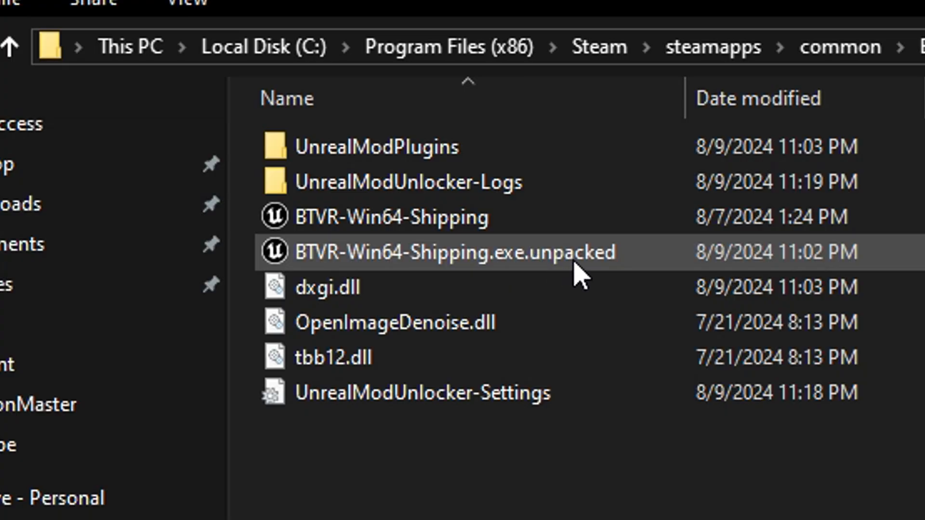
{"action": "mouse_move", "coordinate": [581, 272]}
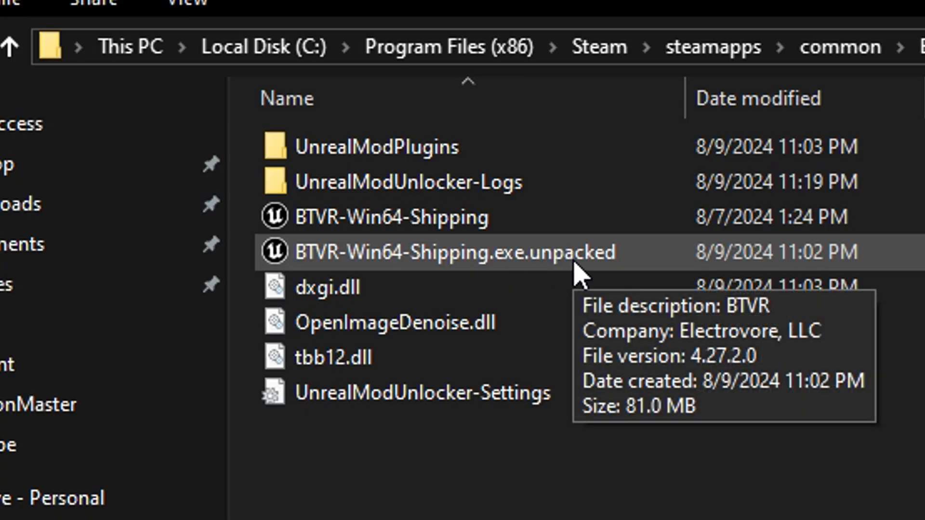